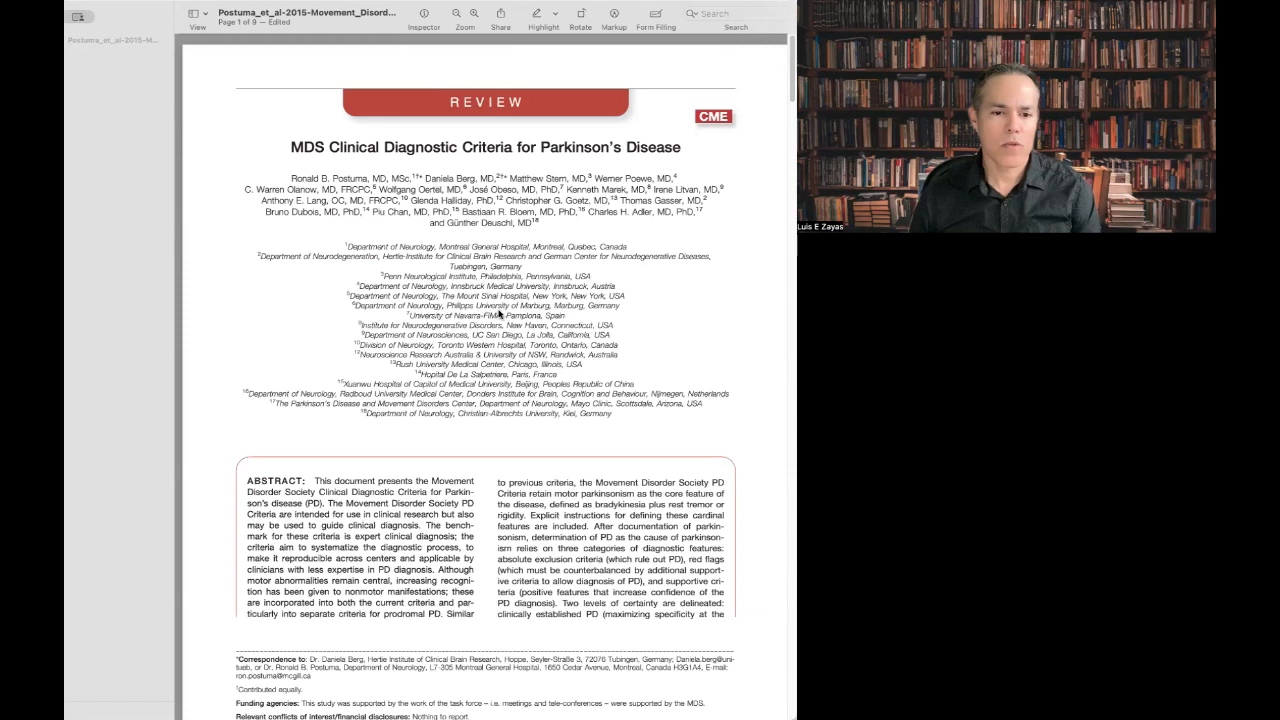
# Scroll the criteria PDF down to page 8 with the highlighted Table 1 completion form
pyautogui.scroll(-3)
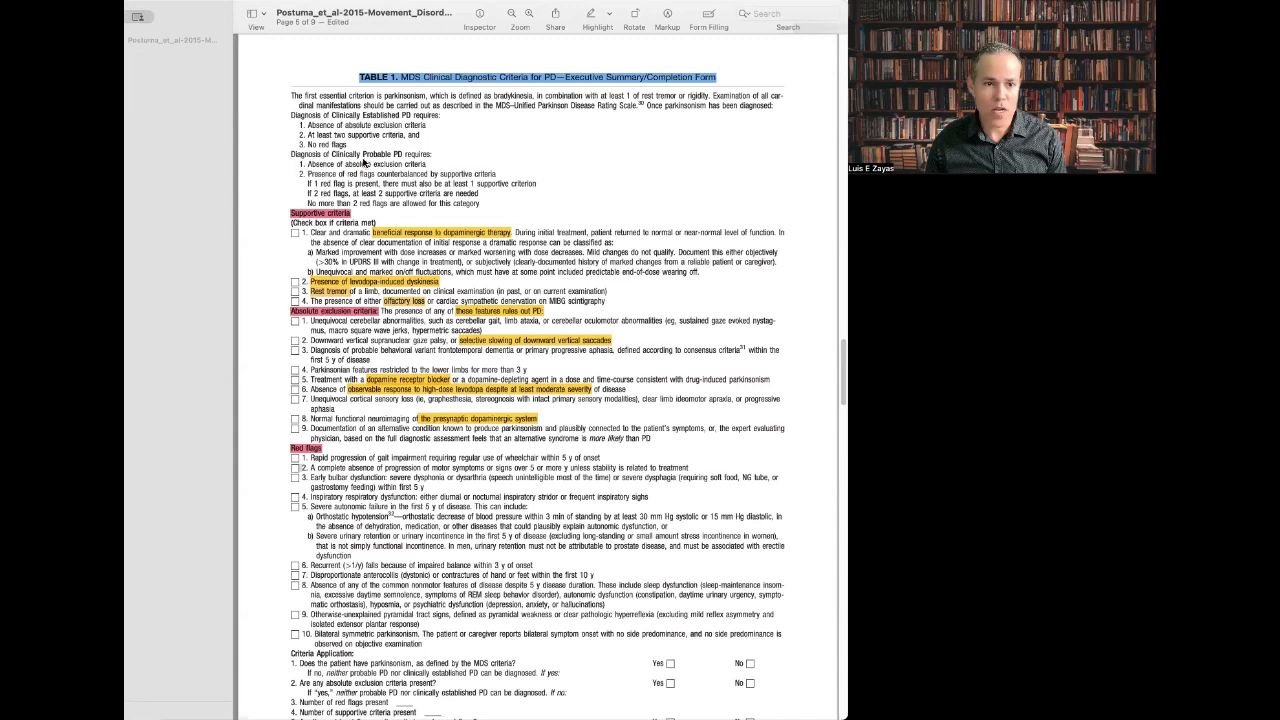
pyautogui.moveTo(362, 250)
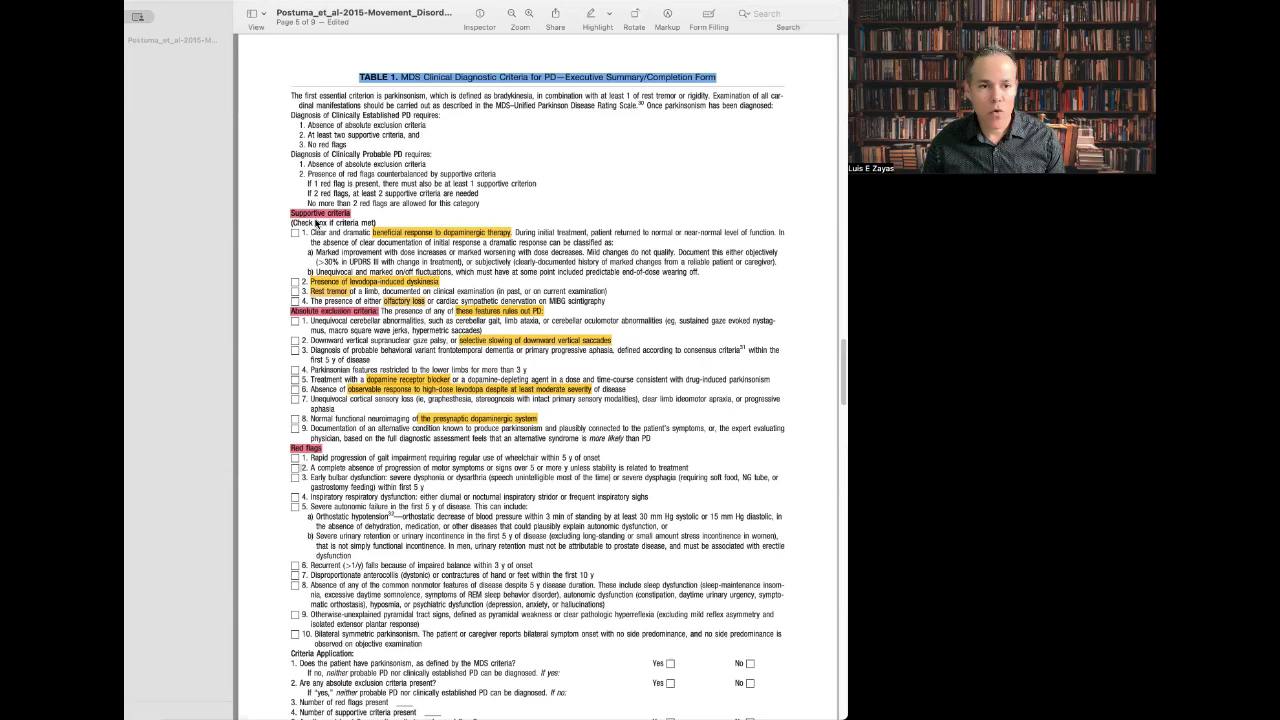
pyautogui.moveTo(292, 604)
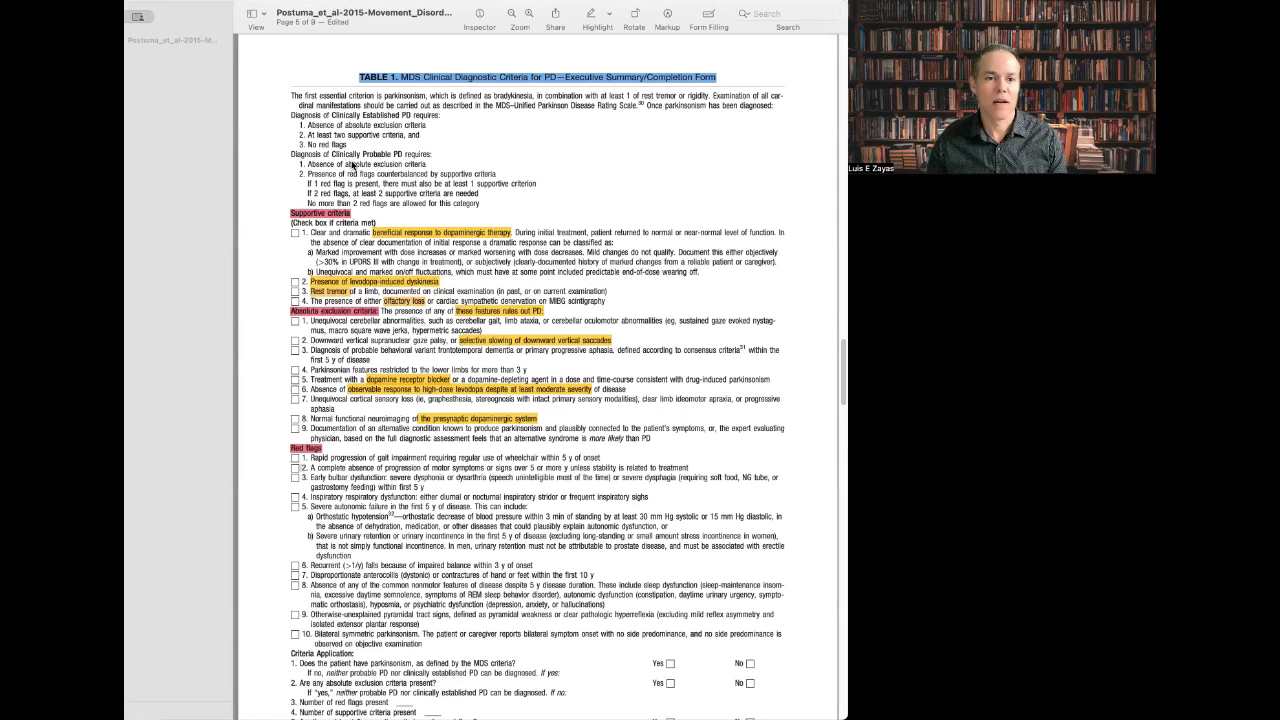
pyautogui.scroll(-3)
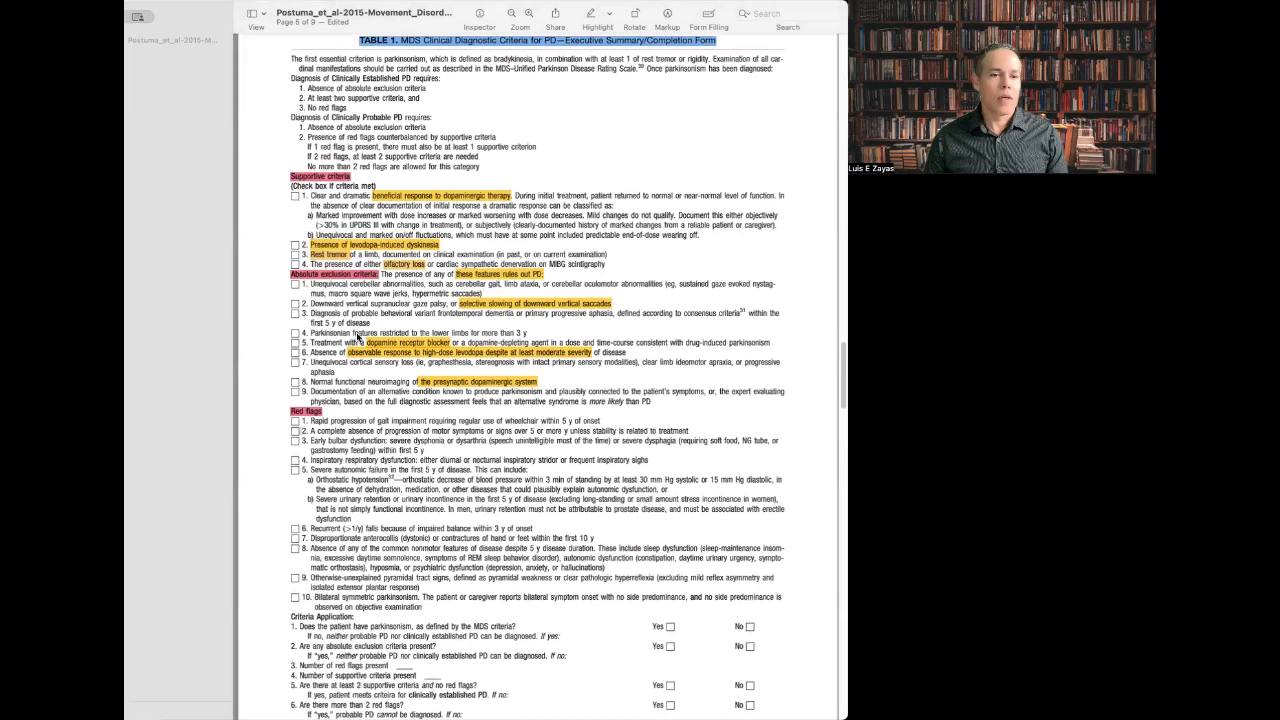
pyautogui.scroll(-3)
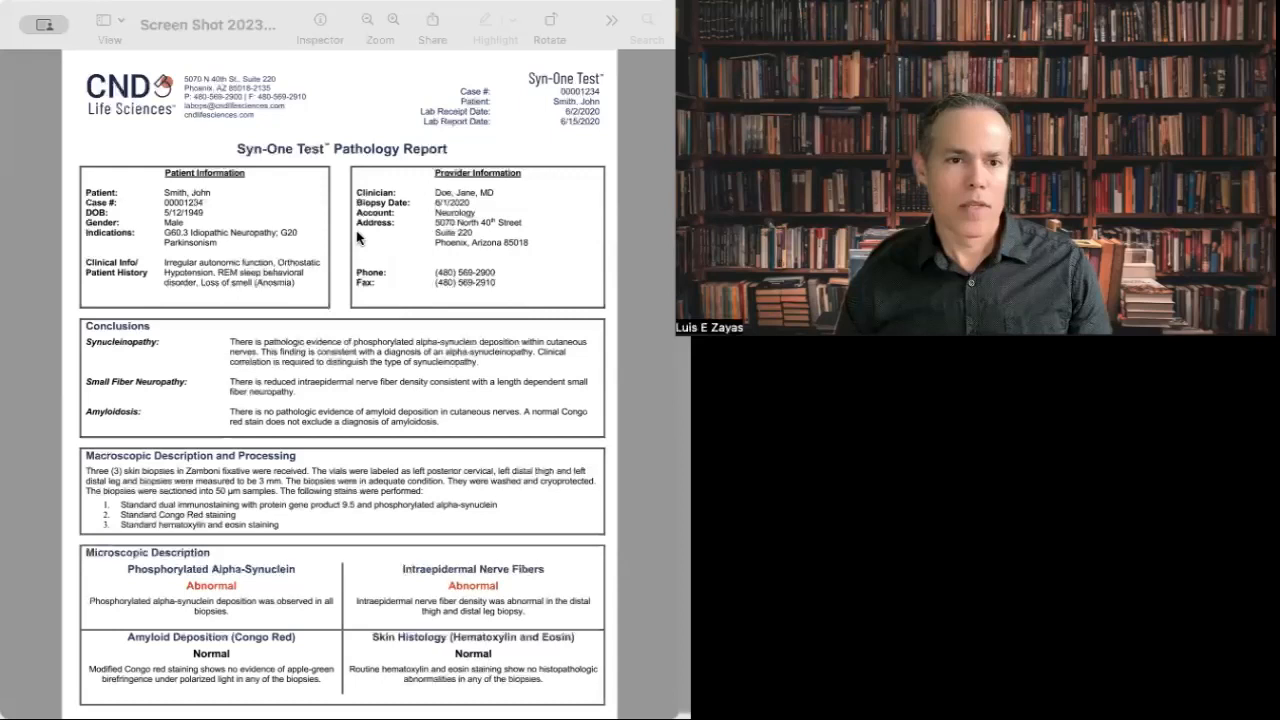
pyautogui.moveTo(360, 152)
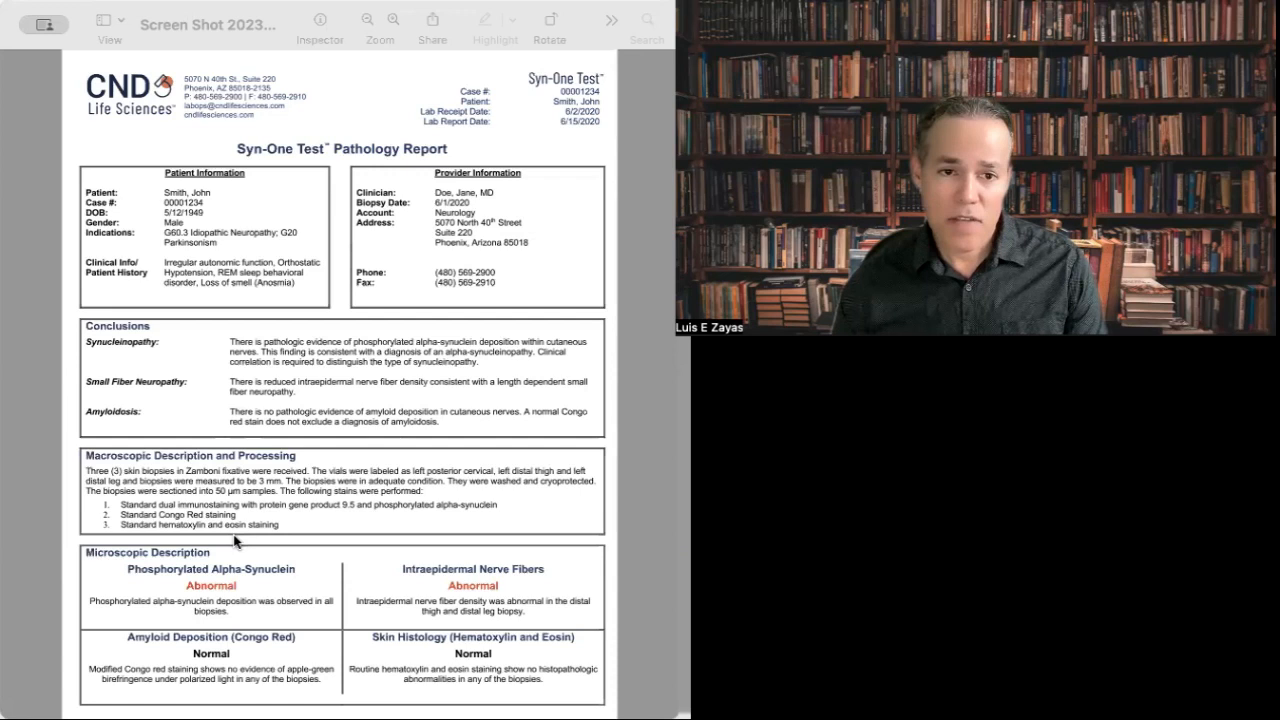
pyautogui.moveTo(224, 584)
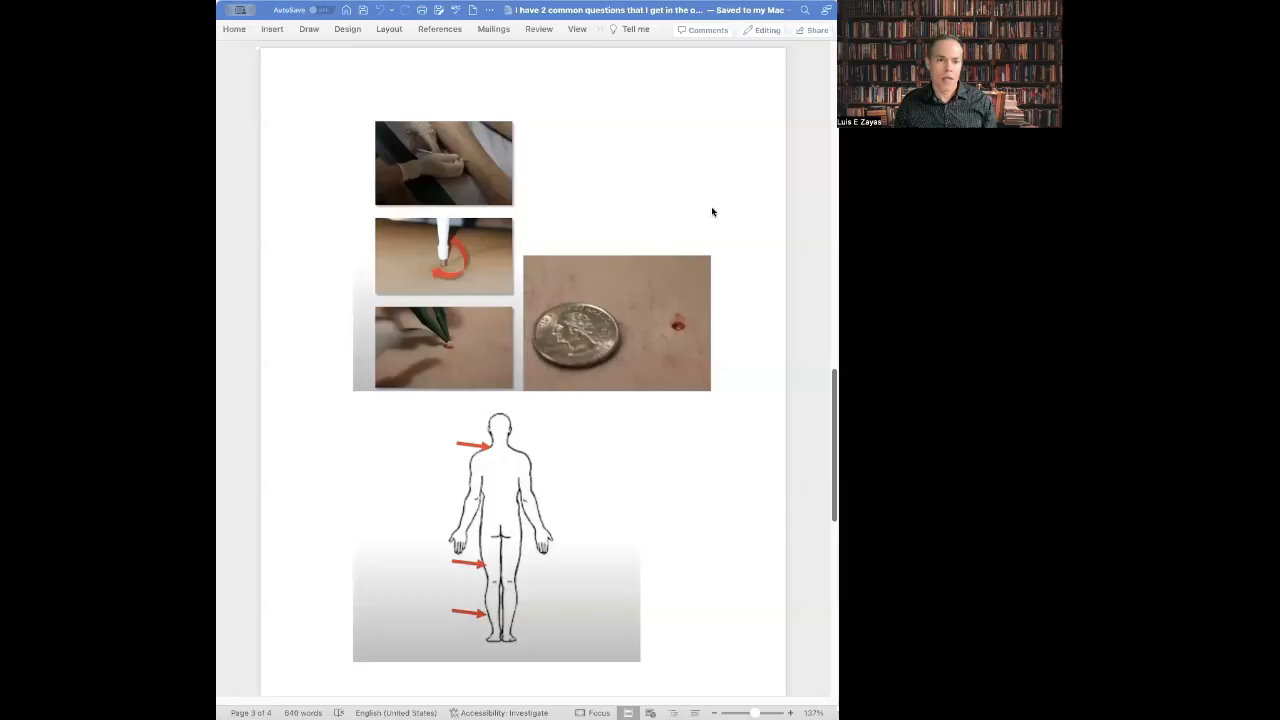
pyautogui.moveTo(492, 168)
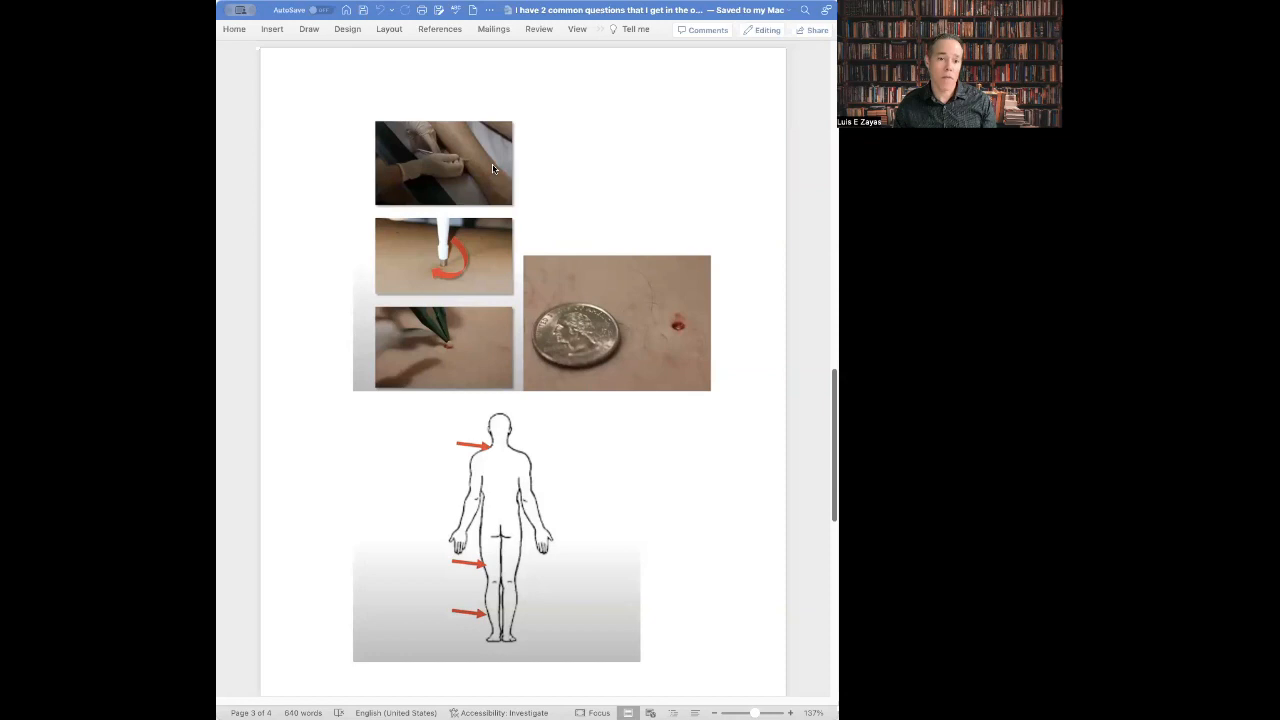
# Select the punch biopsy photo shown beside the coin on the Word page
pyautogui.click(616, 324)
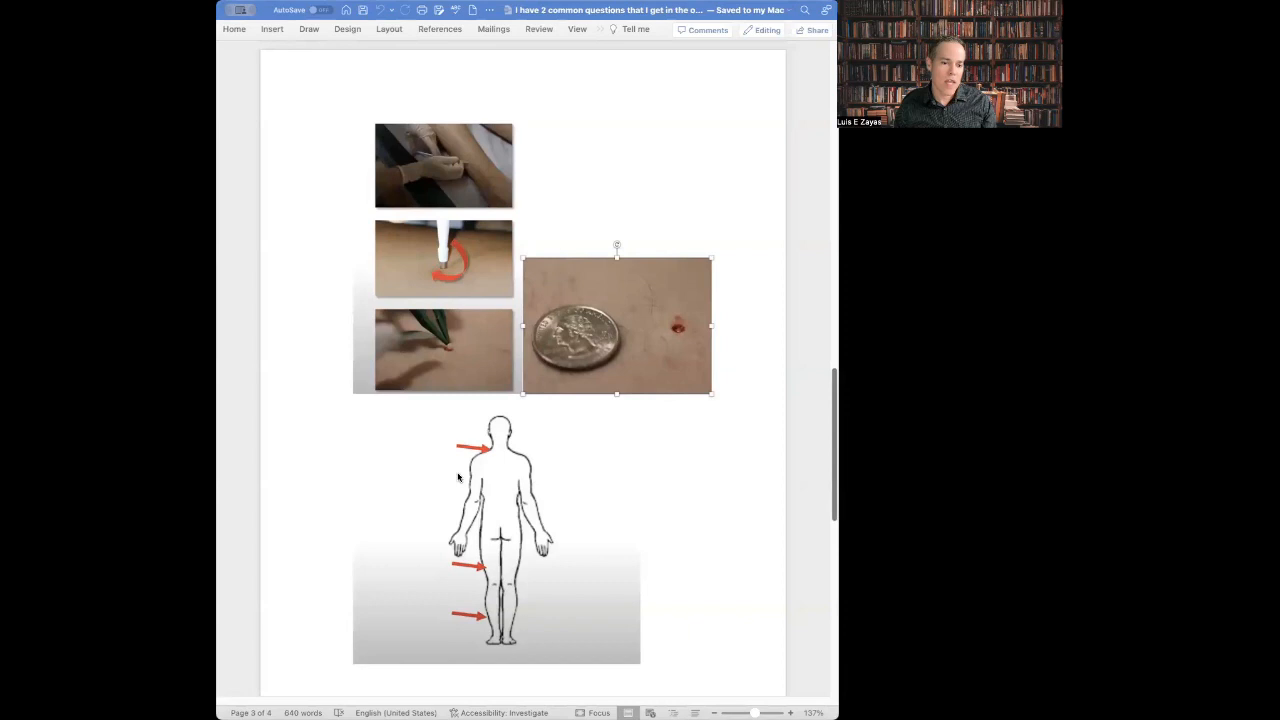
pyautogui.moveTo(490, 620)
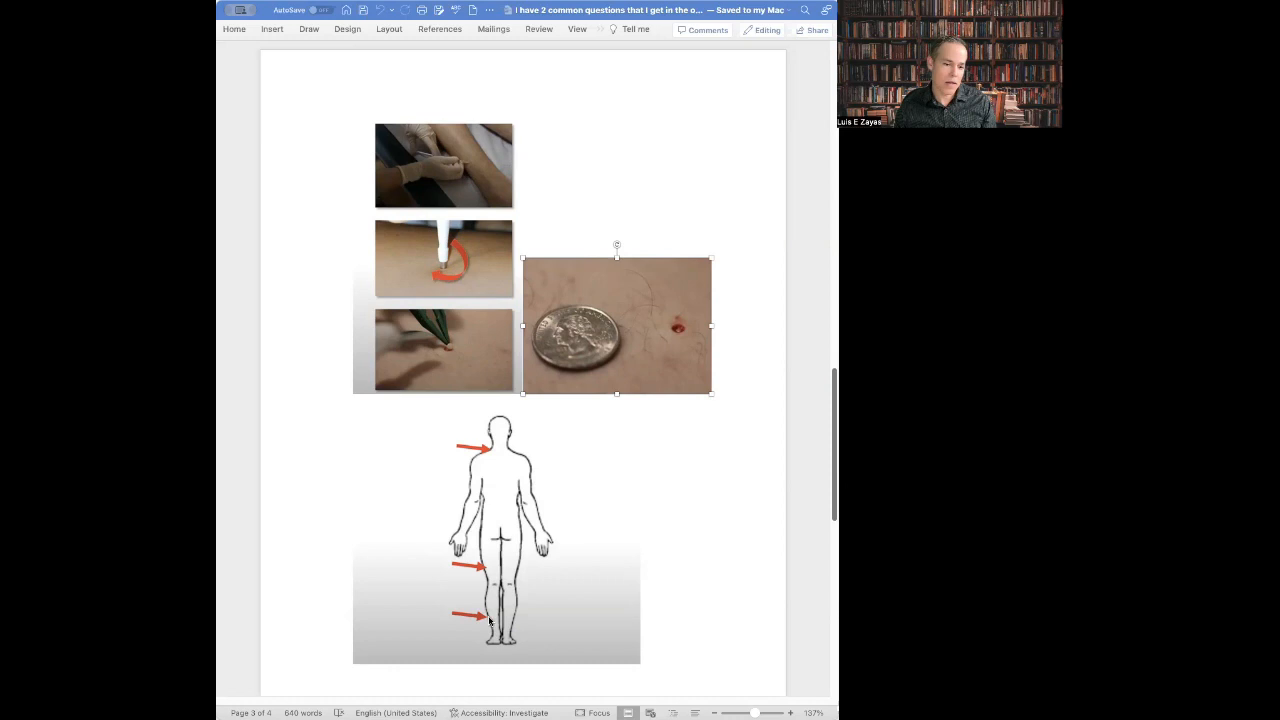
pyautogui.moveTo(498, 460)
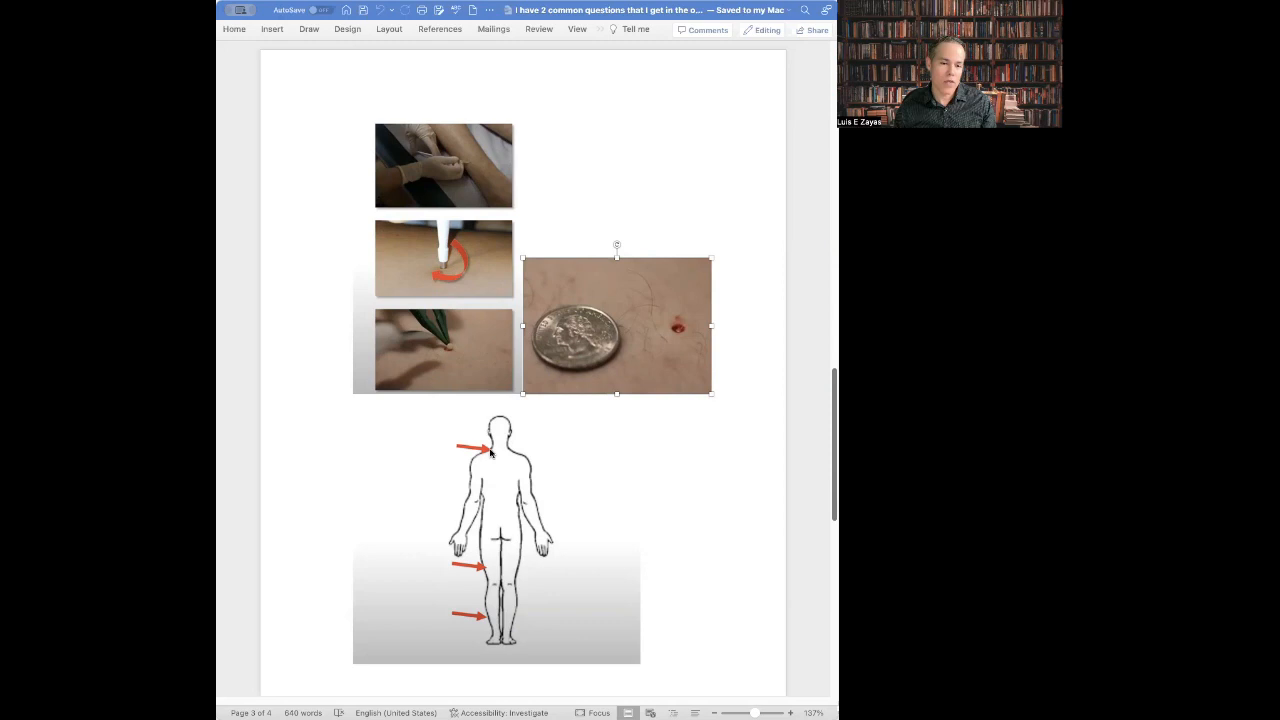
pyautogui.moveTo(688, 332)
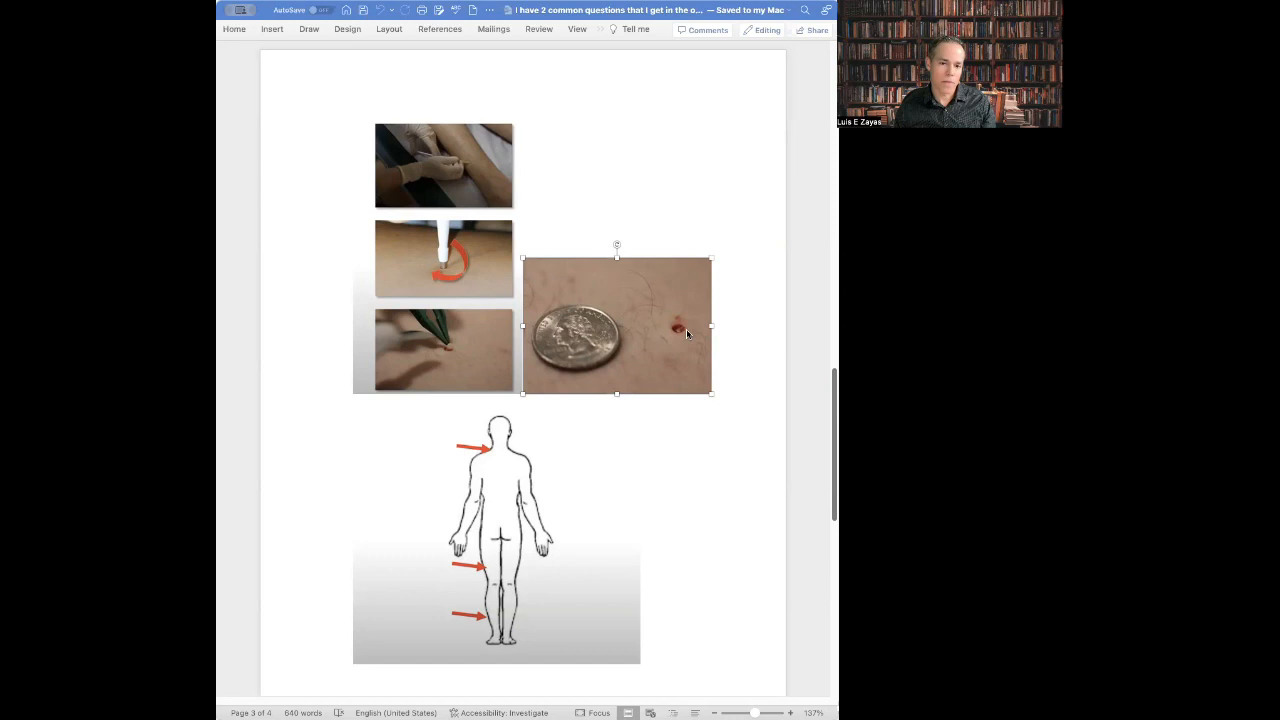
pyautogui.moveTo(450, 350)
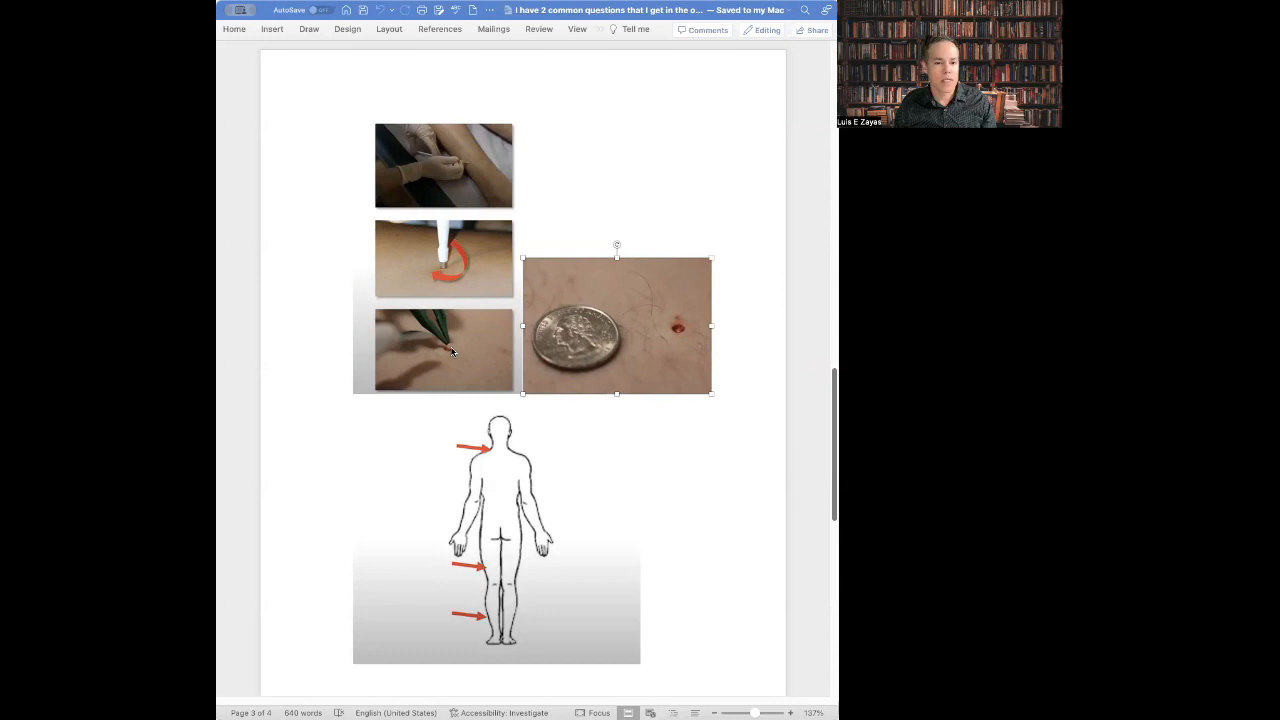